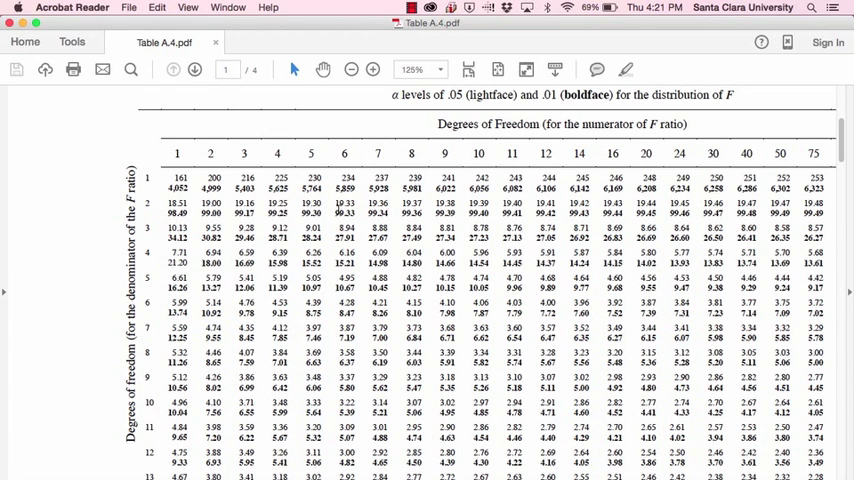
Scroll page 1 of Table A.4.pdf down through row 13 to the source note.
scroll(down, 3)
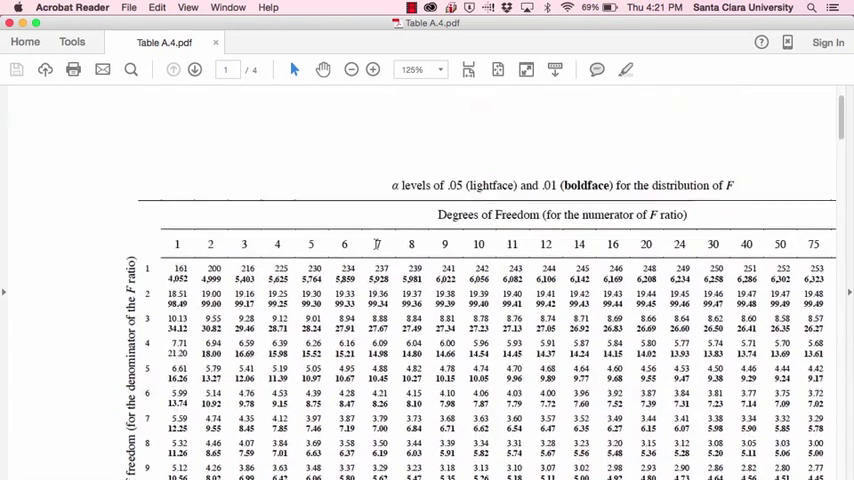
scroll(down, 3)
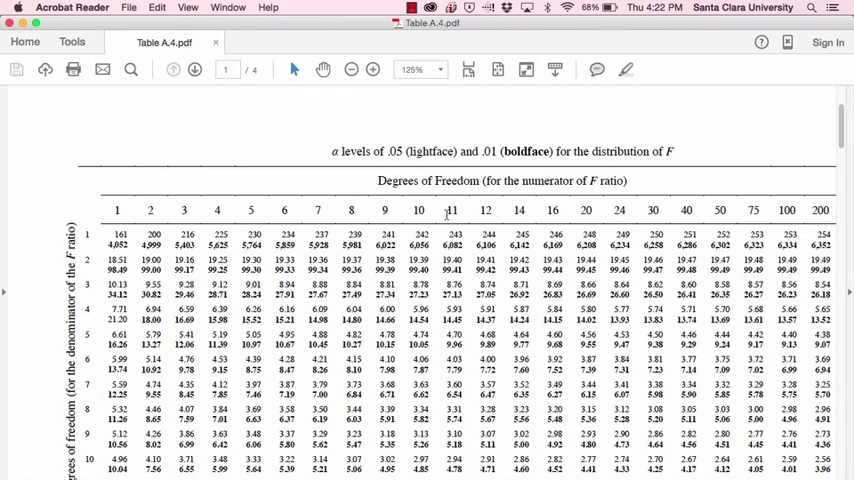
mouse_move(510, 200)
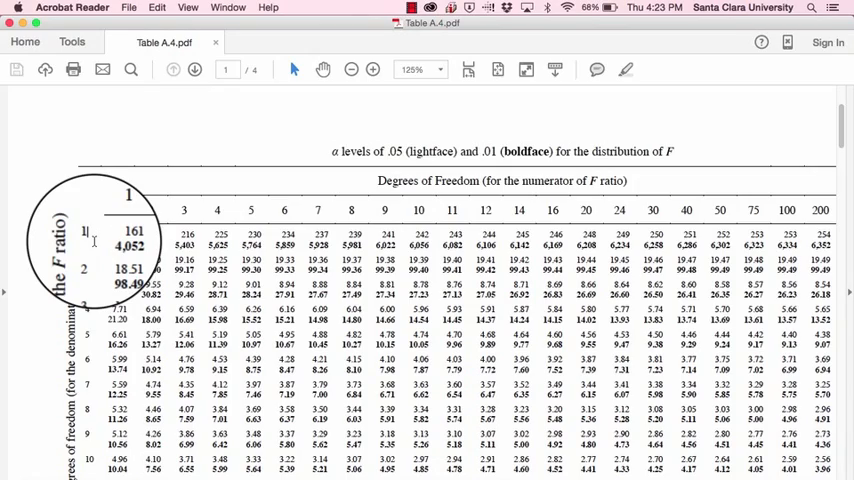
scroll(down, 3)
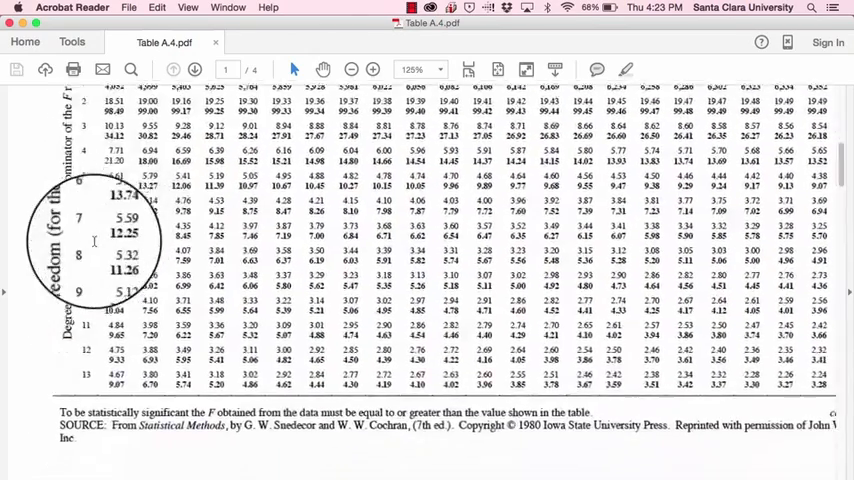
Scroll to page 3, where the table rows begin at 27 denominator degrees of freedom.
click(194, 69)
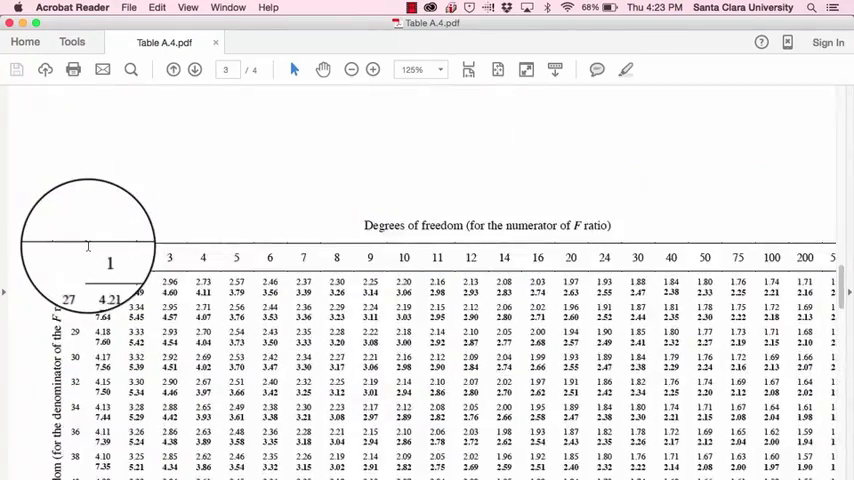
scroll(down, 3)
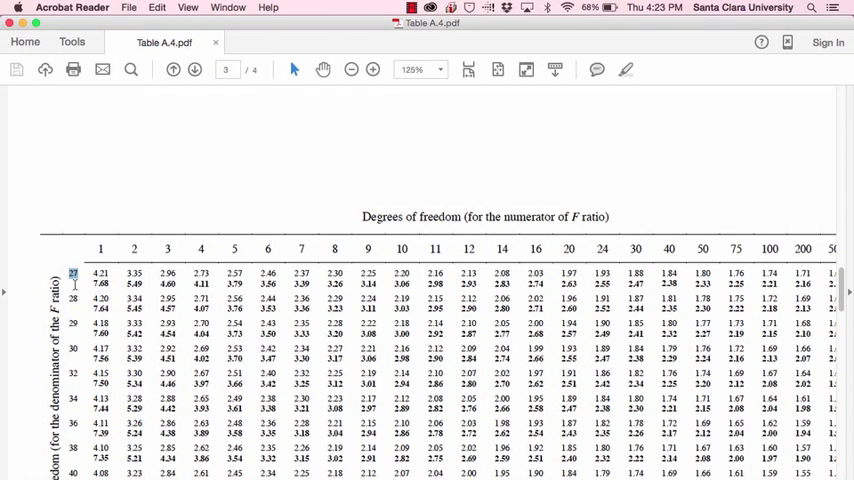
mouse_move(135, 251)
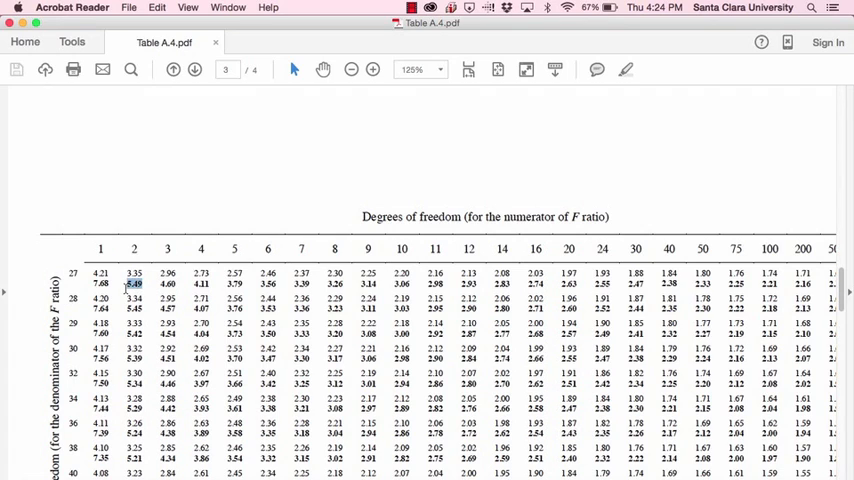
mouse_move(155, 295)
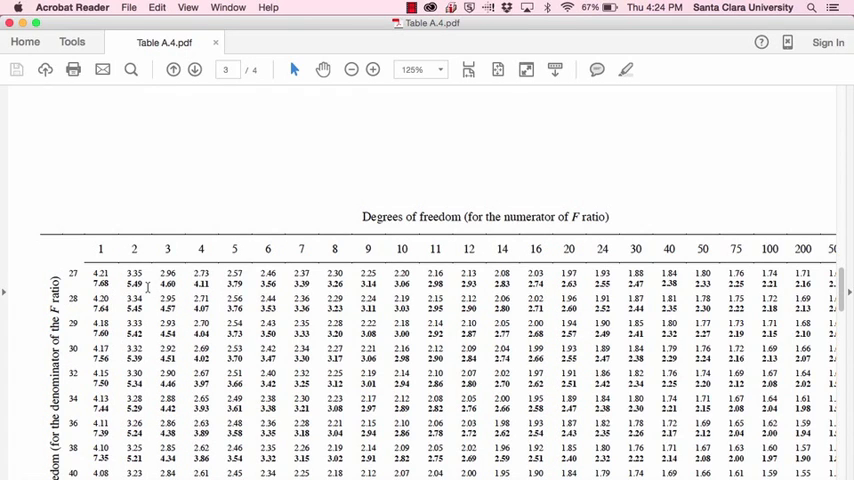
double_click(133, 285)
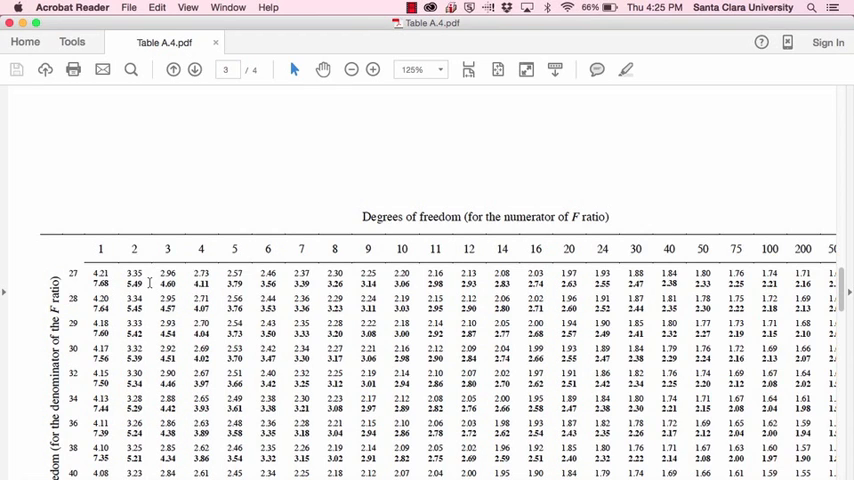
scroll(down, 3)
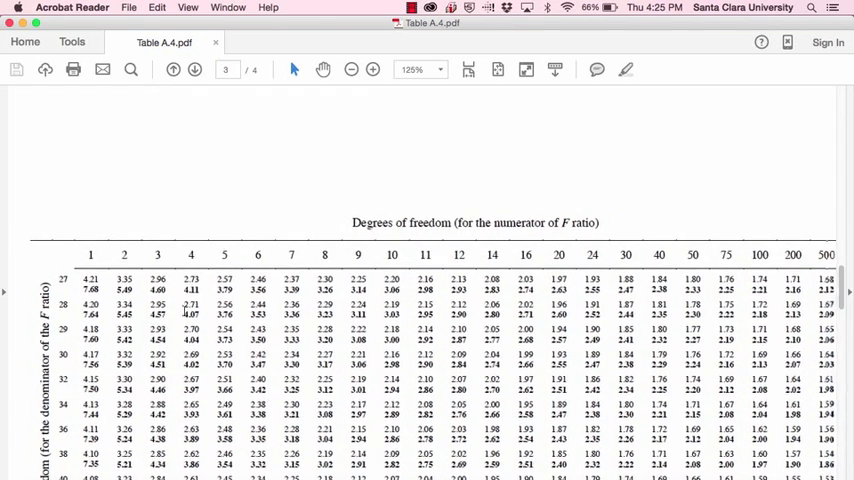
scroll(down, 3)
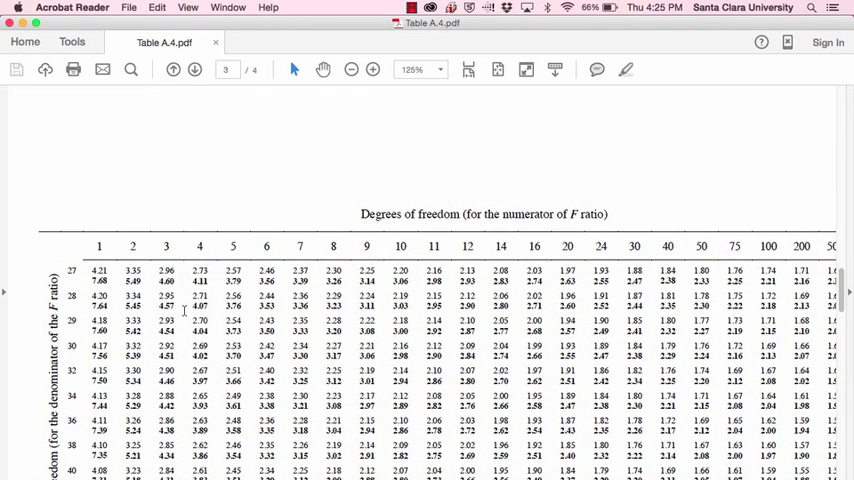